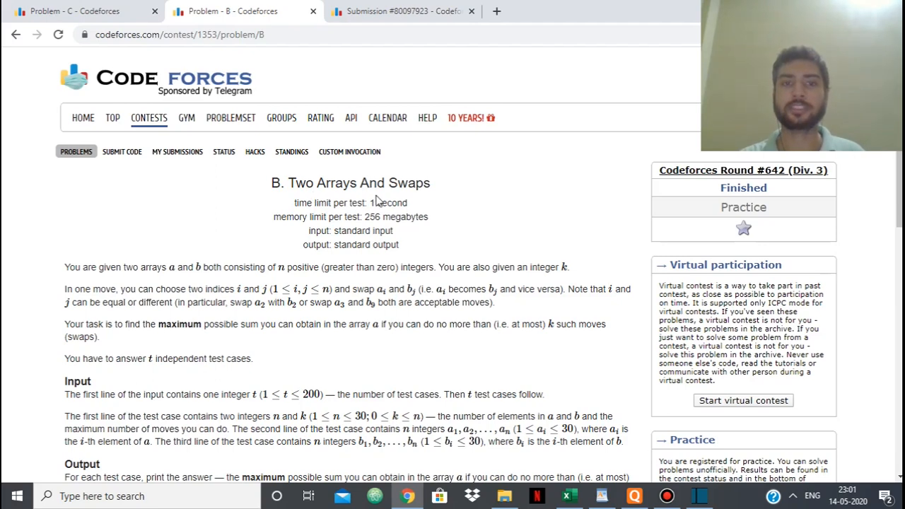
{"action": "mouse_move", "coordinate": [617, 203]}
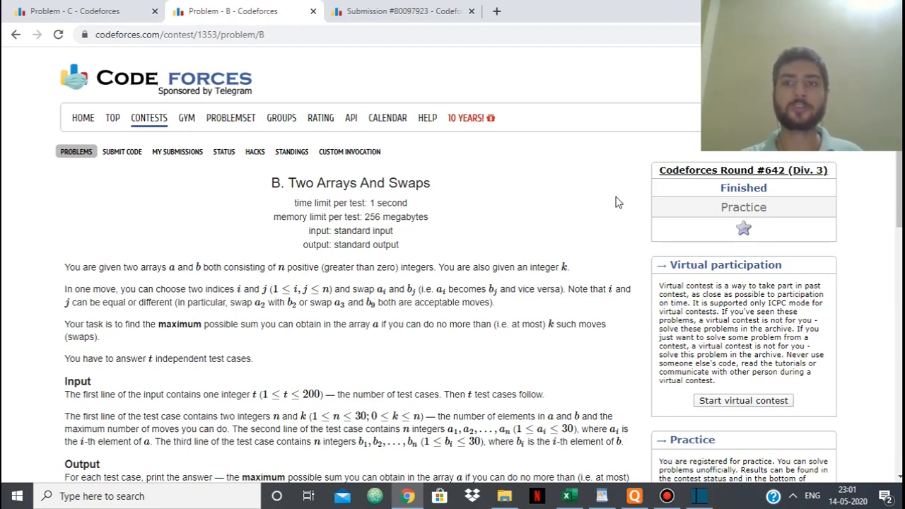
Step: Scroll through the Codeforces problem statement and its examples
{"action": "scroll", "scroll_direction": "down", "scroll_amount": 3}
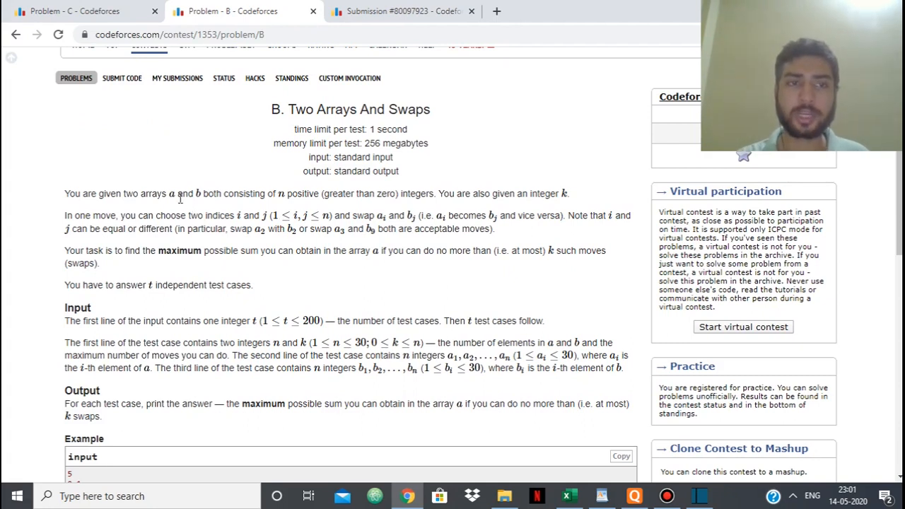
{"action": "mouse_move", "coordinate": [261, 211]}
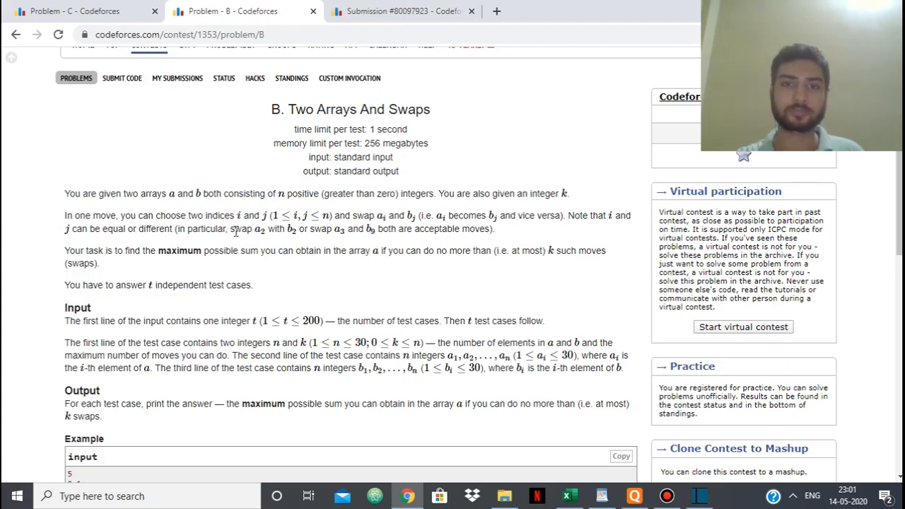
{"action": "mouse_move", "coordinate": [274, 229]}
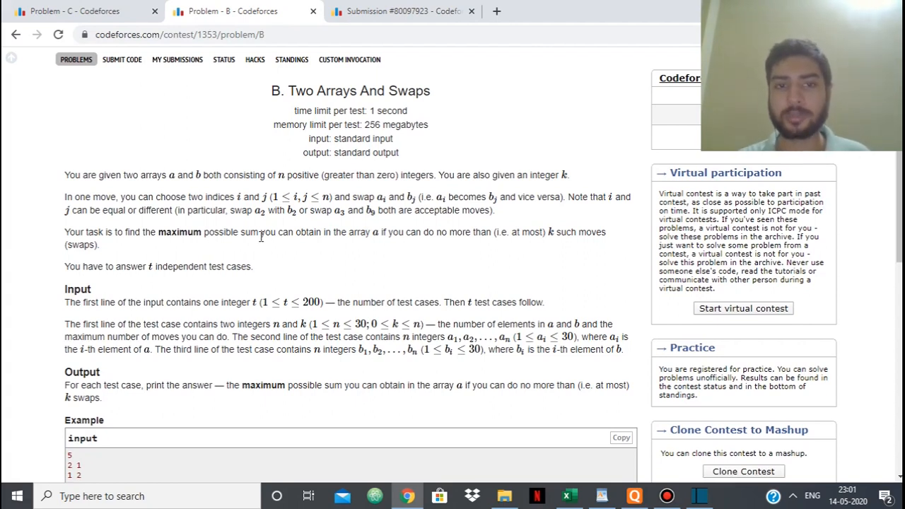
{"action": "mouse_move", "coordinate": [339, 231]}
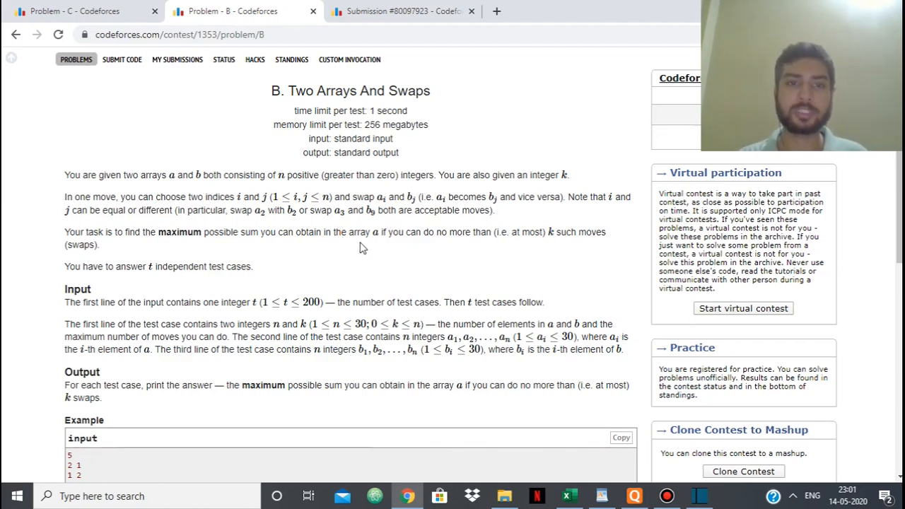
{"action": "scroll", "scroll_direction": "down", "scroll_amount": 3}
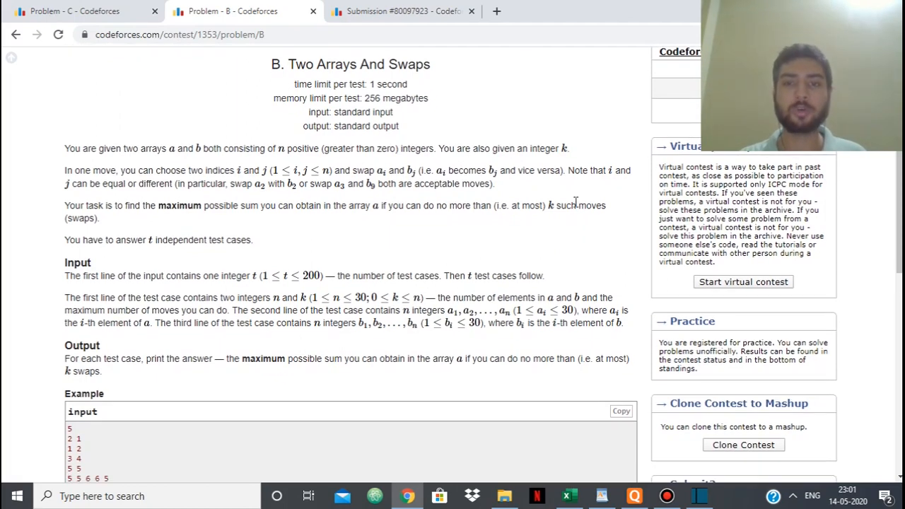
{"action": "double_click", "coordinate": [550, 205]}
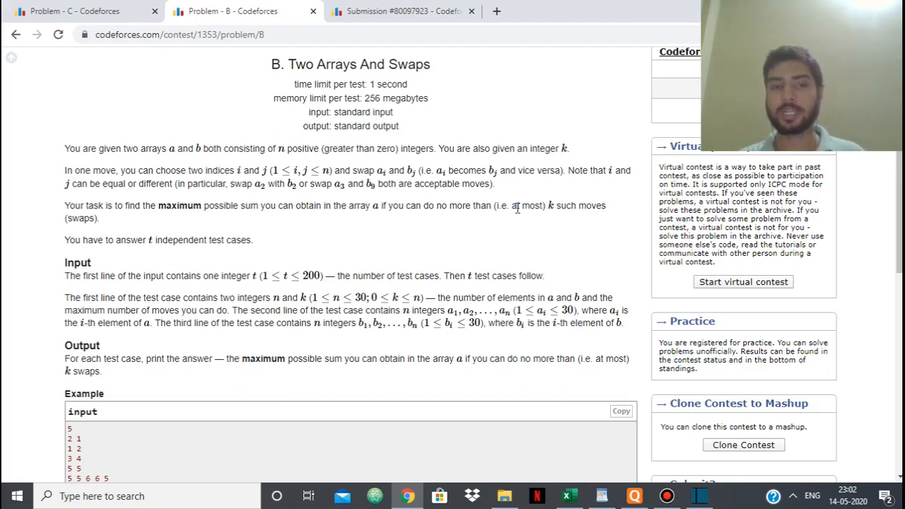
{"action": "scroll", "scroll_direction": "down", "scroll_amount": 3}
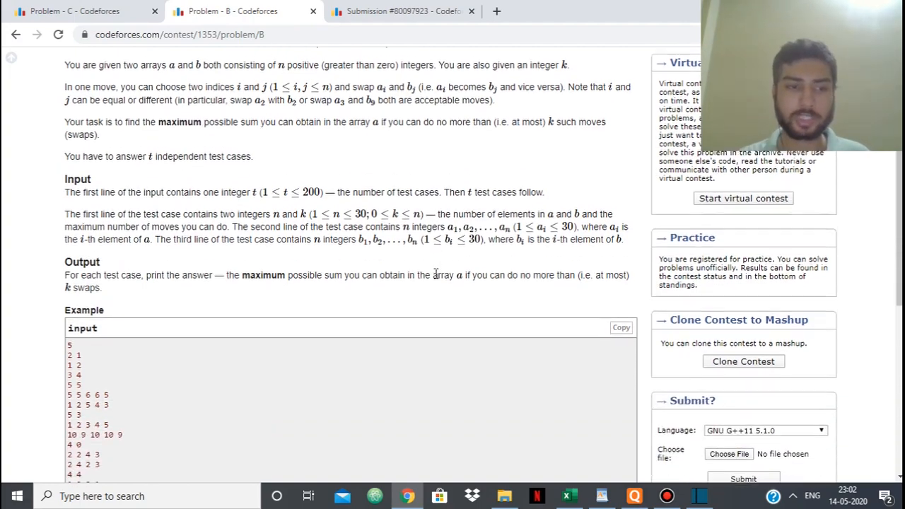
{"action": "scroll", "scroll_direction": "down", "scroll_amount": 3}
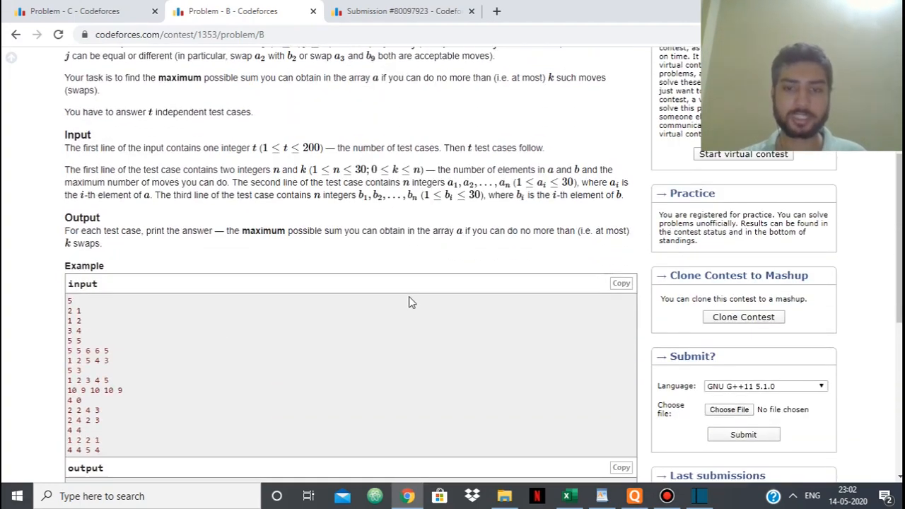
Step: In WordPad, write k=2 with arrays a 1 2 2 3 4 and b 3 4 5 6 7
{"action": "left_click", "coordinate": [598, 495]}
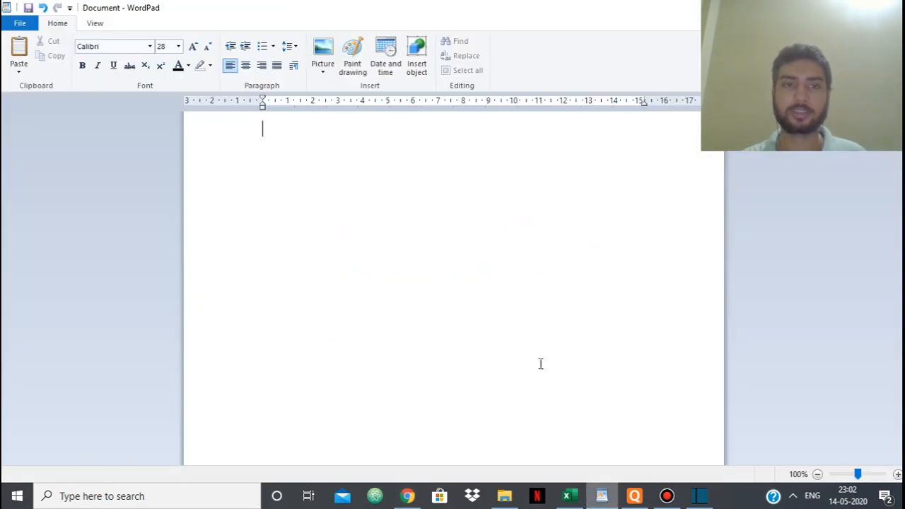
{"action": "type", "text": "k"}
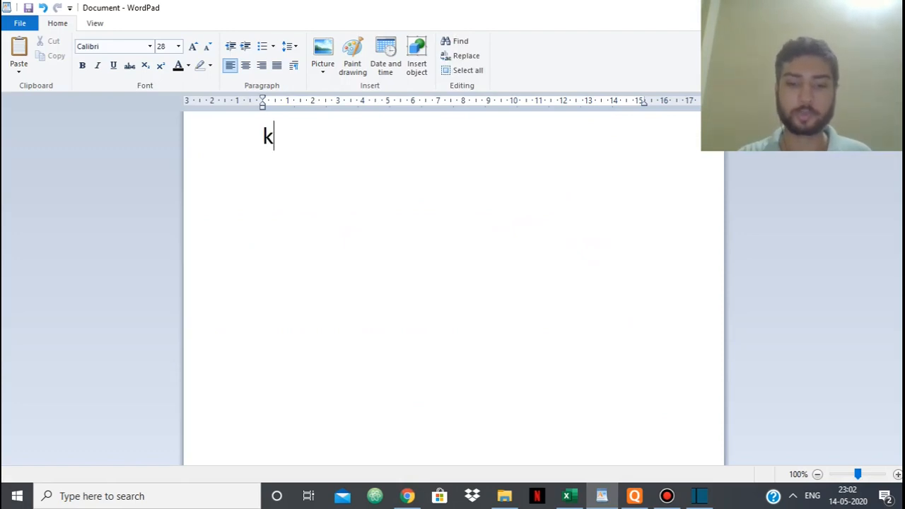
{"action": "type", "text": "=2"}
{"action": "type", "text": "1 2 "}
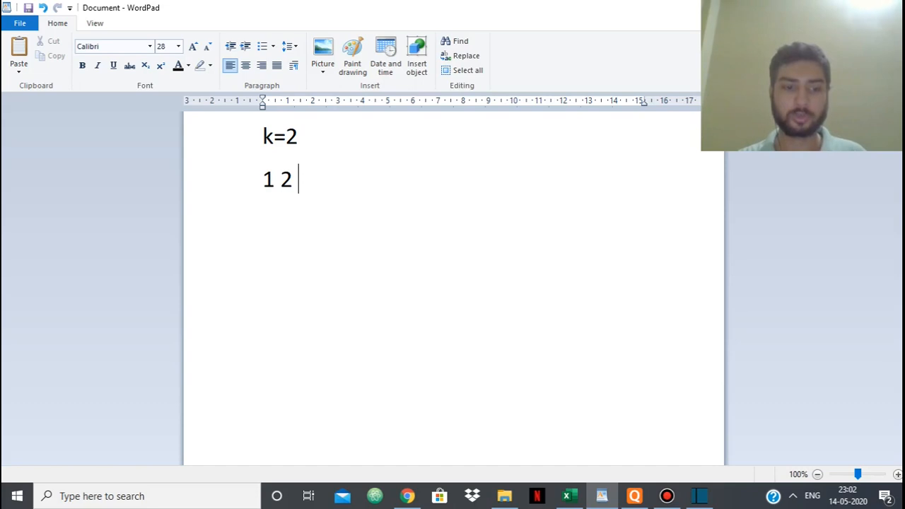
{"action": "type", "text": "2 3 4 a"}
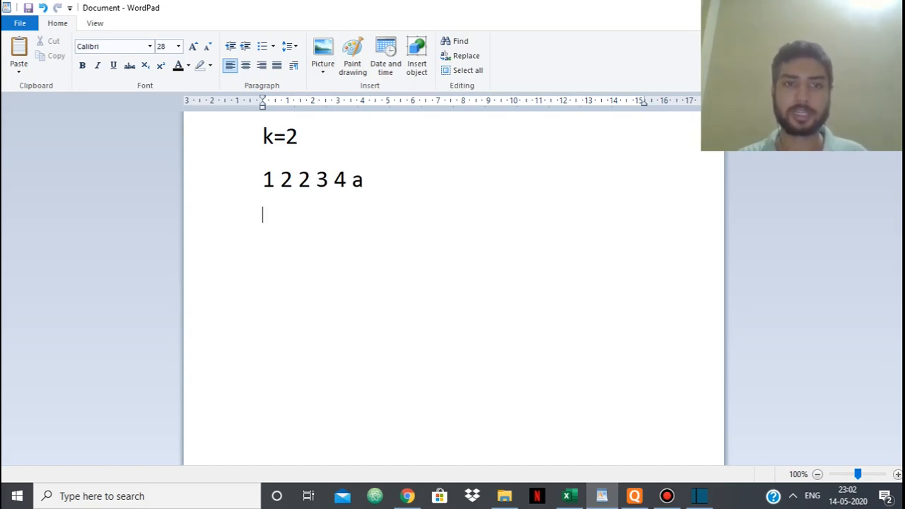
{"action": "type", "text": "3 4"}
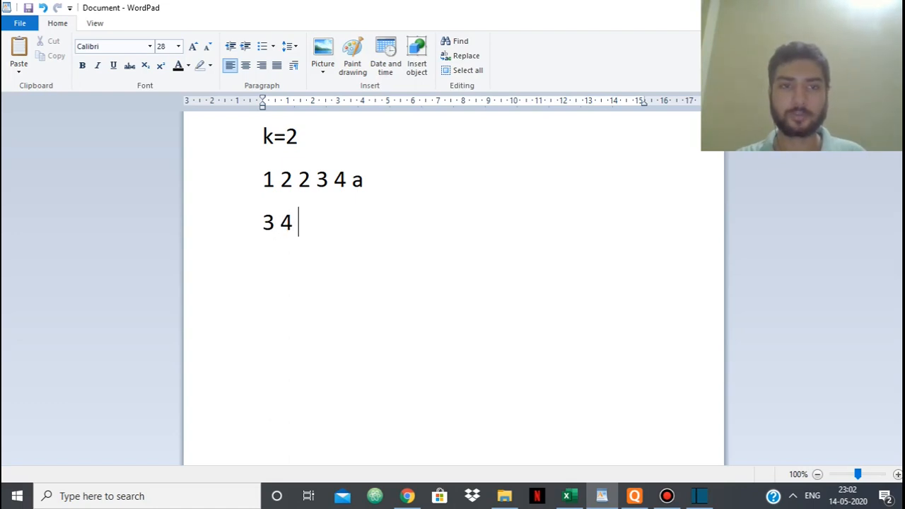
{"action": "type", "text": "5 6 7"}
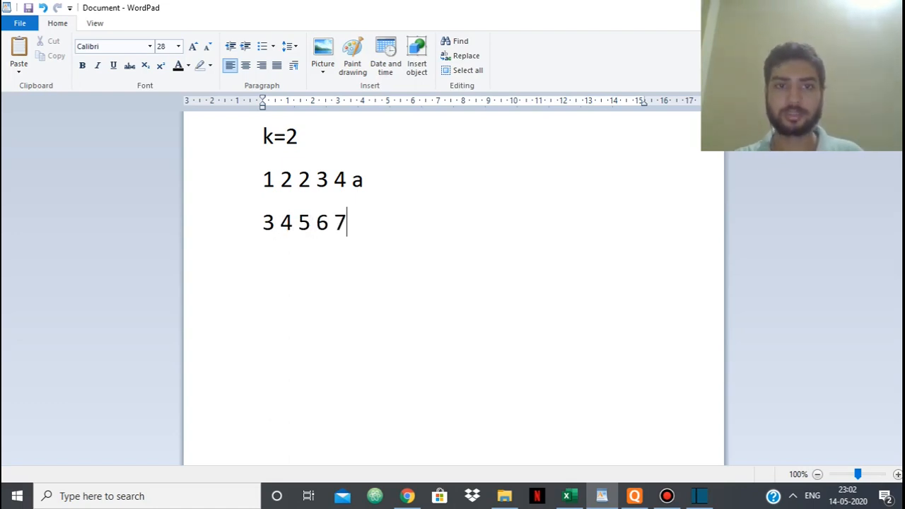
{"action": "type", "text": "b"}
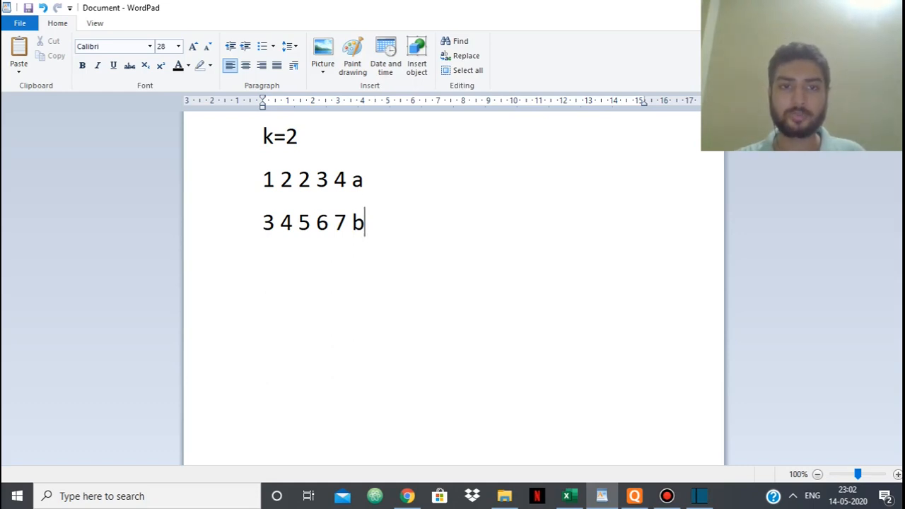
{"action": "key", "text": "Enter"}
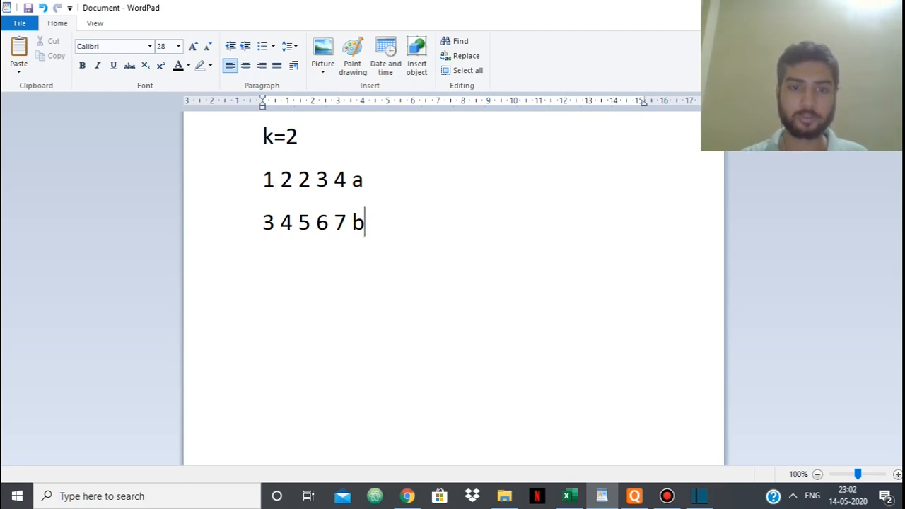
Step: Type the swapped result 7 6 2 3 4 and select the whole result line
{"action": "type", "text": "7"}
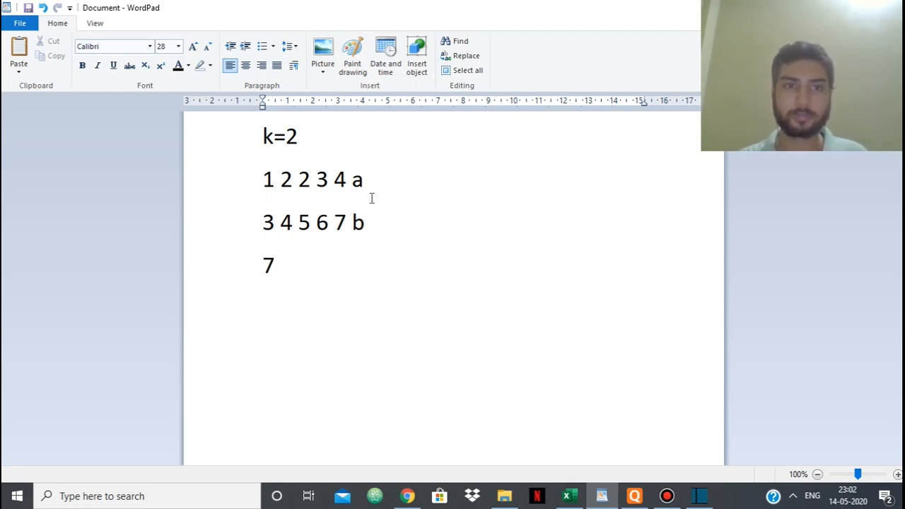
{"action": "type", "text": "6"}
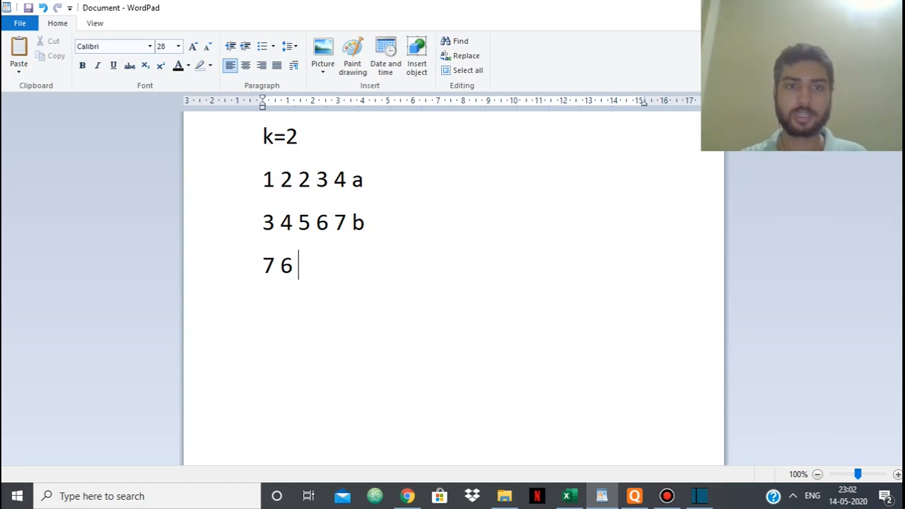
{"action": "type", "text": "2 3 4"}
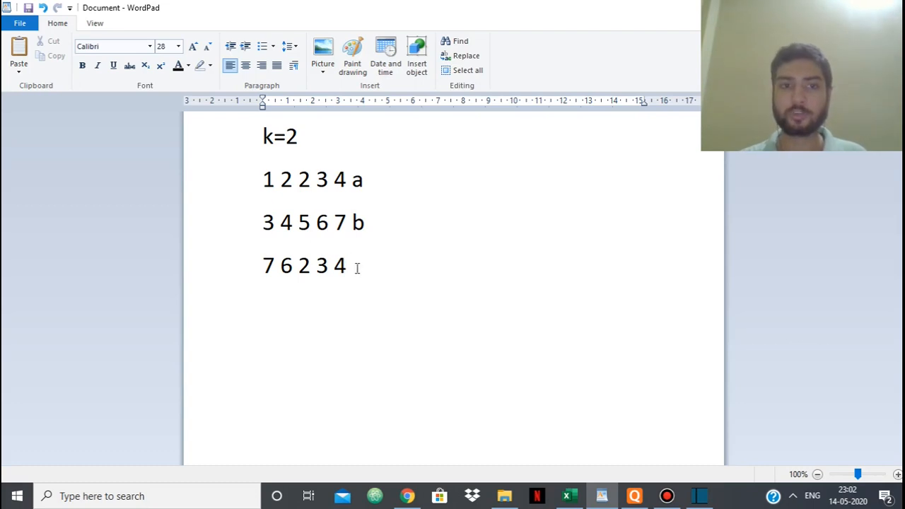
{"action": "left_click_drag", "start_coordinate": [314, 266], "coordinate": [346, 266]}
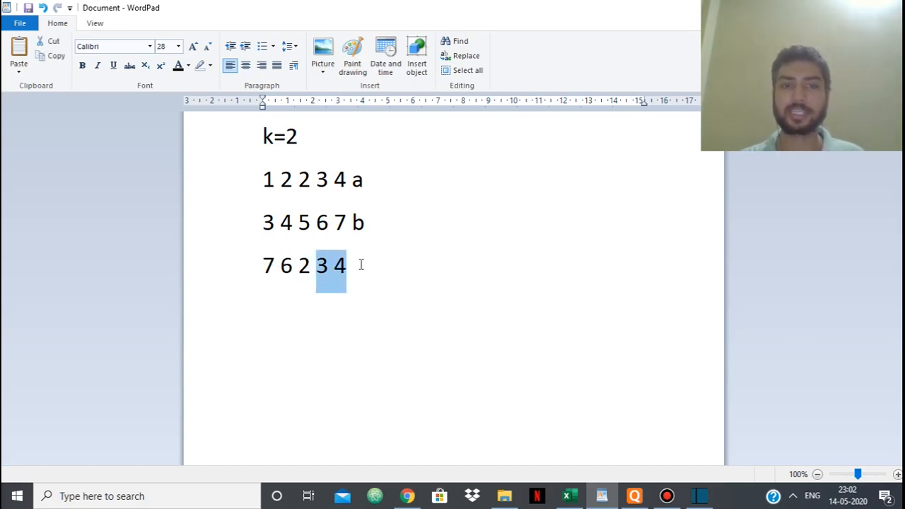
{"action": "left_click", "coordinate": [360, 267]}
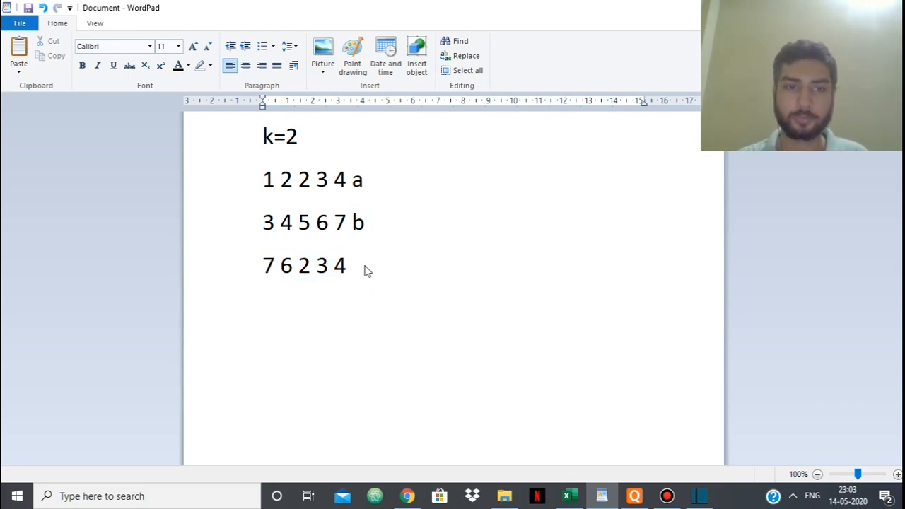
{"action": "left_click_drag", "start_coordinate": [263, 265], "coordinate": [346, 265]}
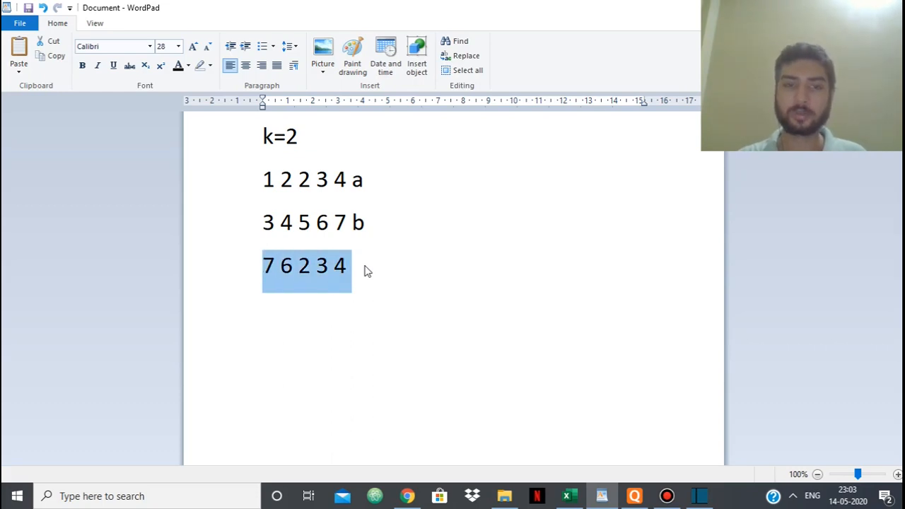
Step: Delete the k=2 example and write k=3 with a 2 4 1 2 3 3 and b 5 6 9 7 8 2
{"action": "key", "text": "Delete"}
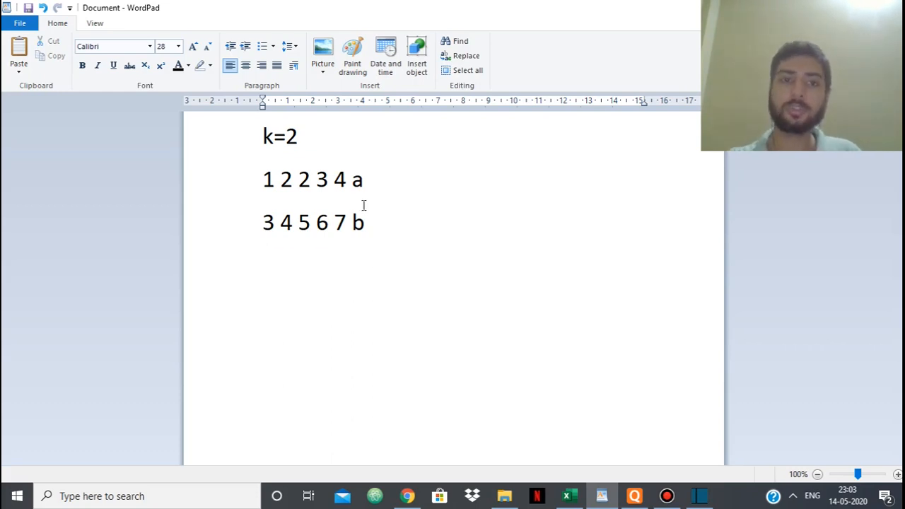
{"action": "mouse_move", "coordinate": [348, 221]}
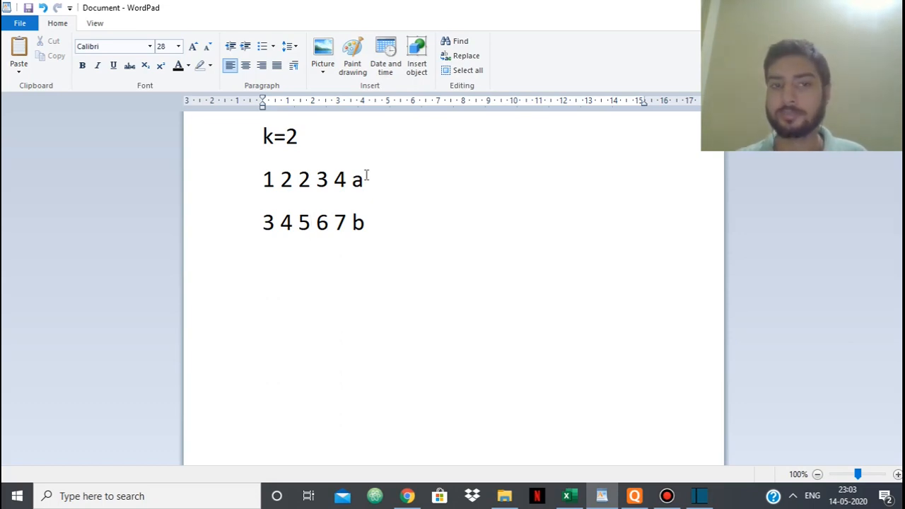
{"action": "left_click", "coordinate": [310, 222]}
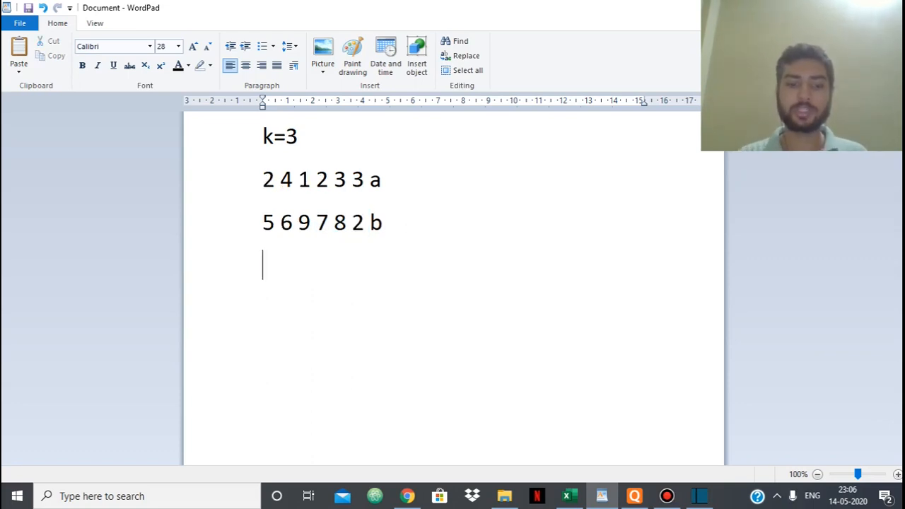
Step: Add the notes 'sort a' and 'sort b in desc order'
{"action": "type", "text": "sort a"}
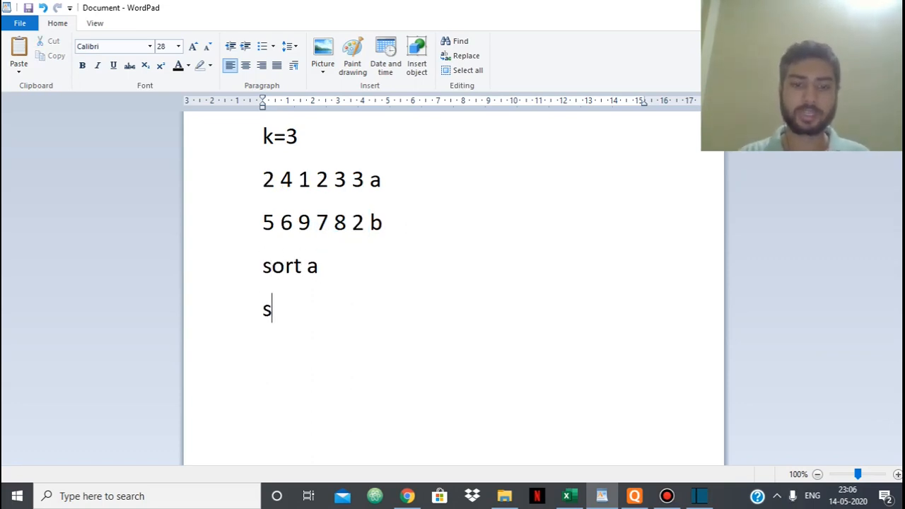
{"action": "type", "text": "ort b in d"}
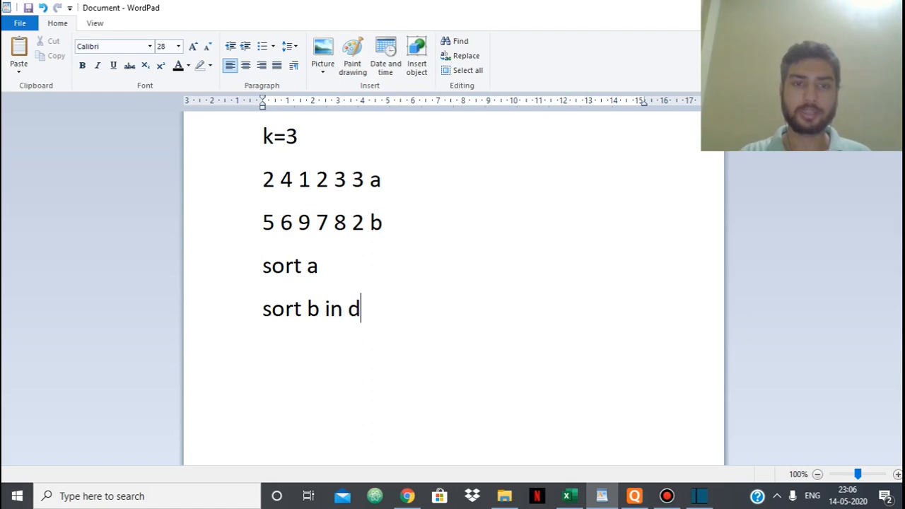
{"action": "type", "text": "esc order"}
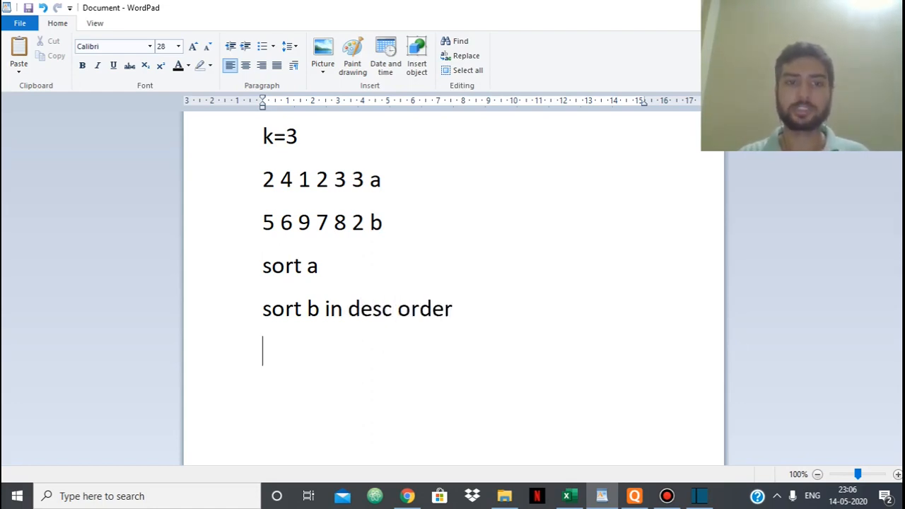
Step: Write the arrays after three swaps, 9 8 7 3 3 4 and 1 2 2 6 5 2, and select a line
{"action": "type", "text": "1 2"}
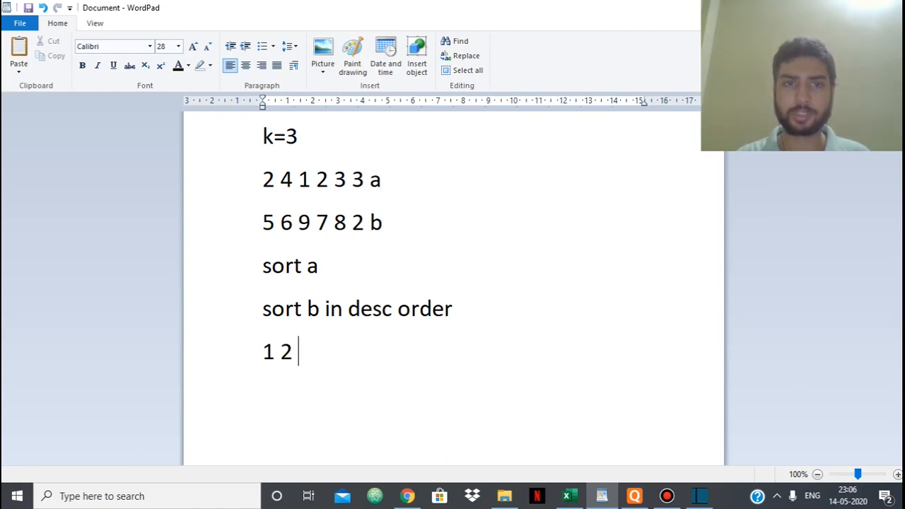
{"action": "type", "text": "2 3 3 4"}
{"action": "type", "text": "9 8 7 6"}
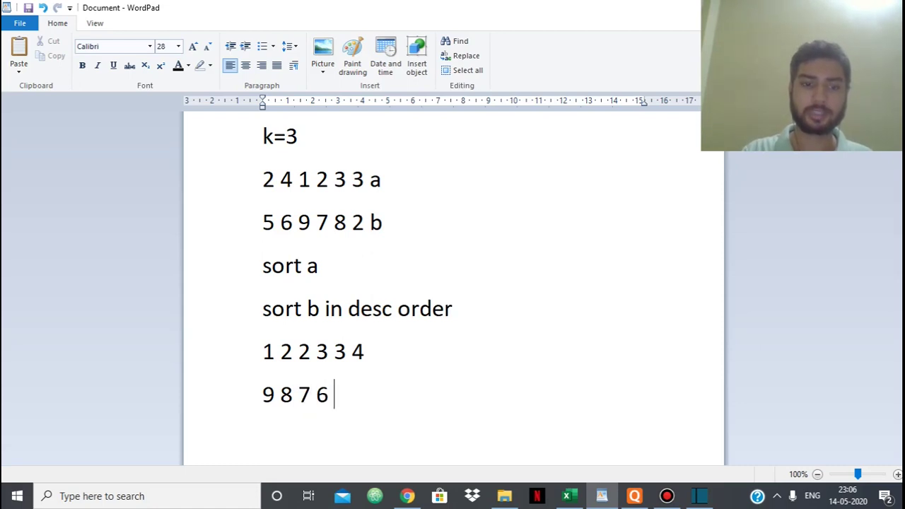
{"action": "type", "text": "5 2"}
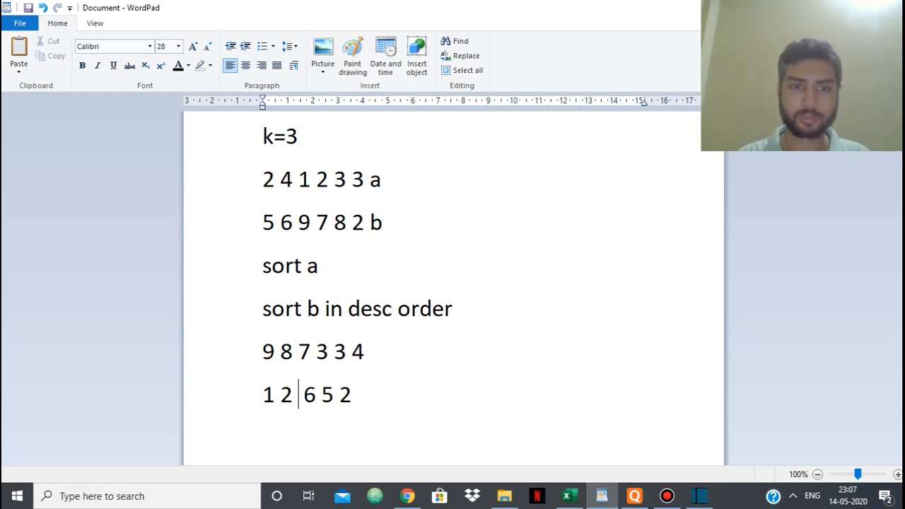
{"action": "type", "text": "2"}
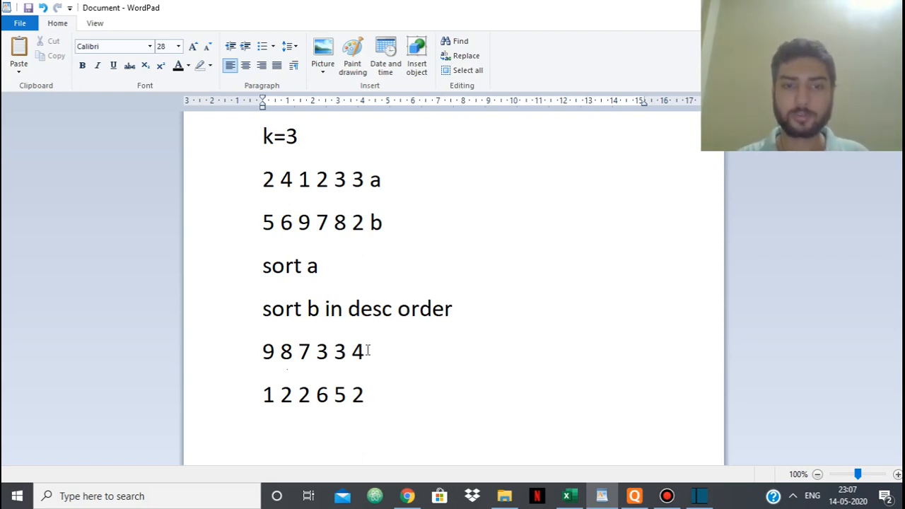
{"action": "left_click_drag", "start_coordinate": [262, 351], "coordinate": [363, 351]}
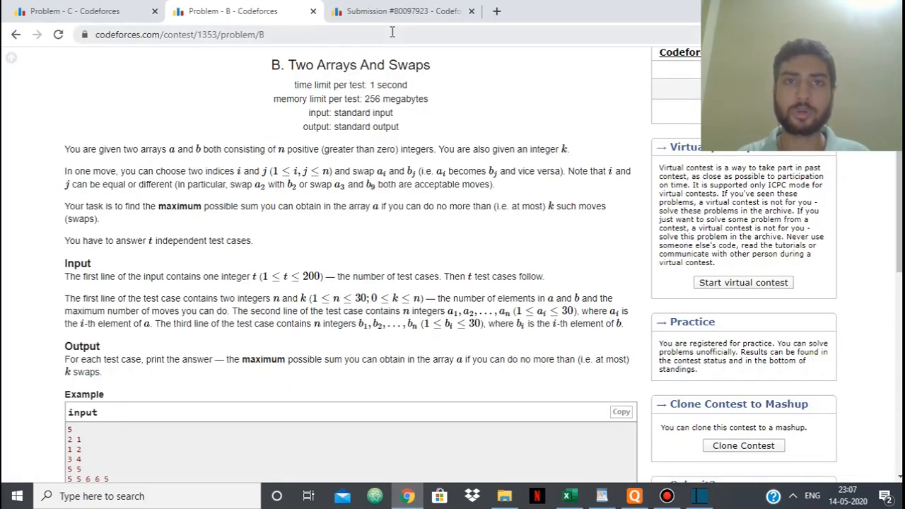
Step: Open the accepted submission and scroll through its sorting and swap-up-to-k code
{"action": "left_click", "coordinate": [399, 10]}
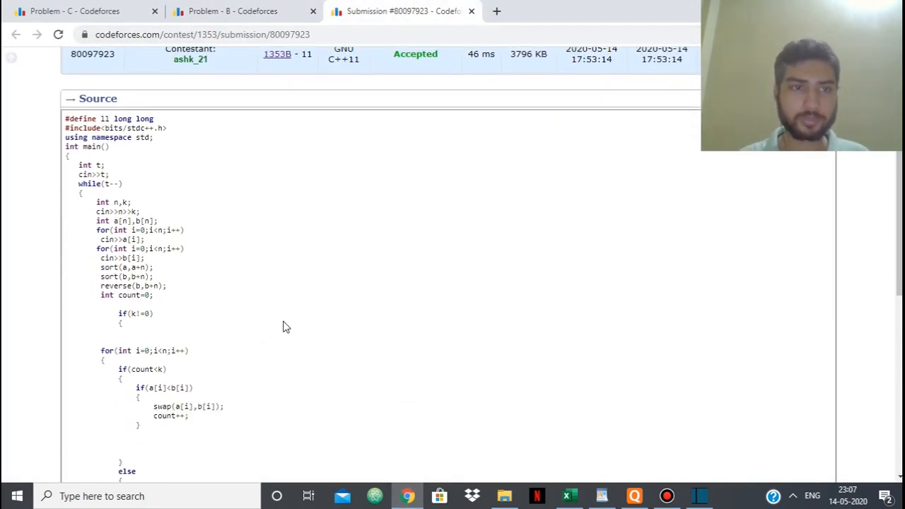
{"action": "scroll", "scroll_direction": "down", "scroll_amount": 3}
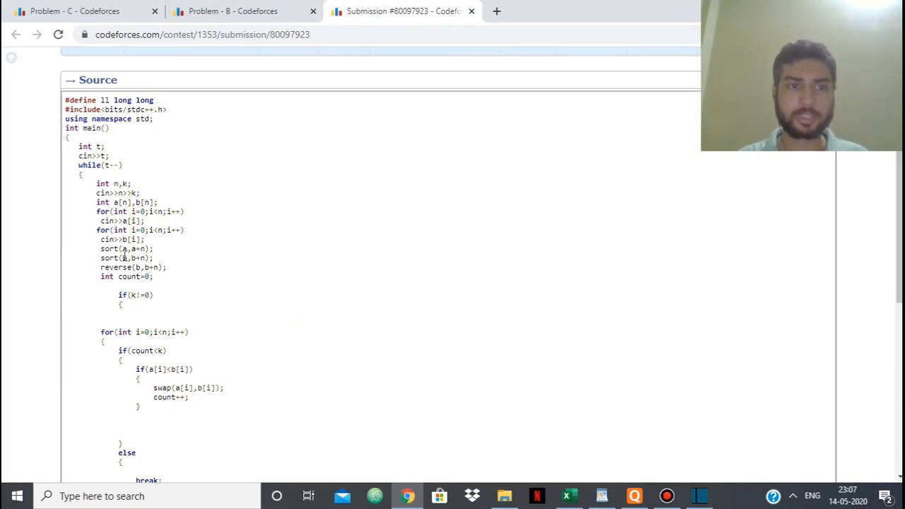
{"action": "mouse_move", "coordinate": [150, 266]}
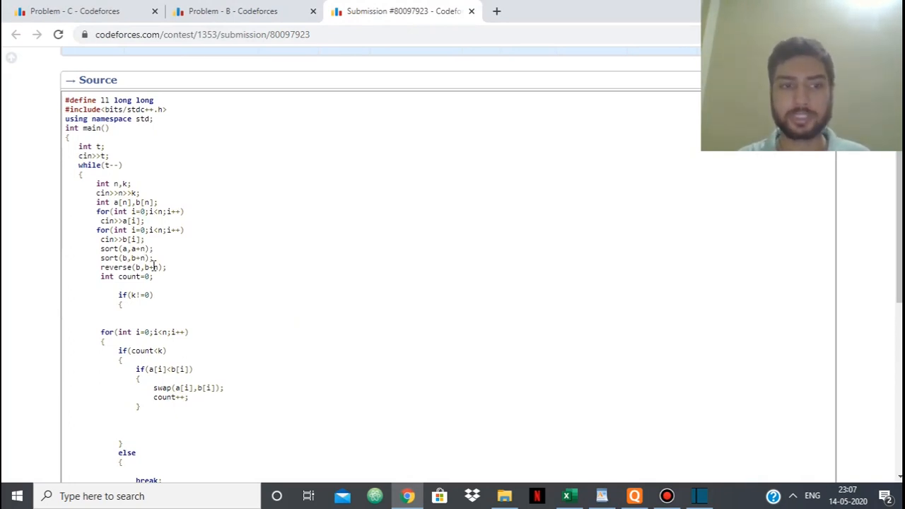
{"action": "scroll", "scroll_direction": "down", "scroll_amount": 3}
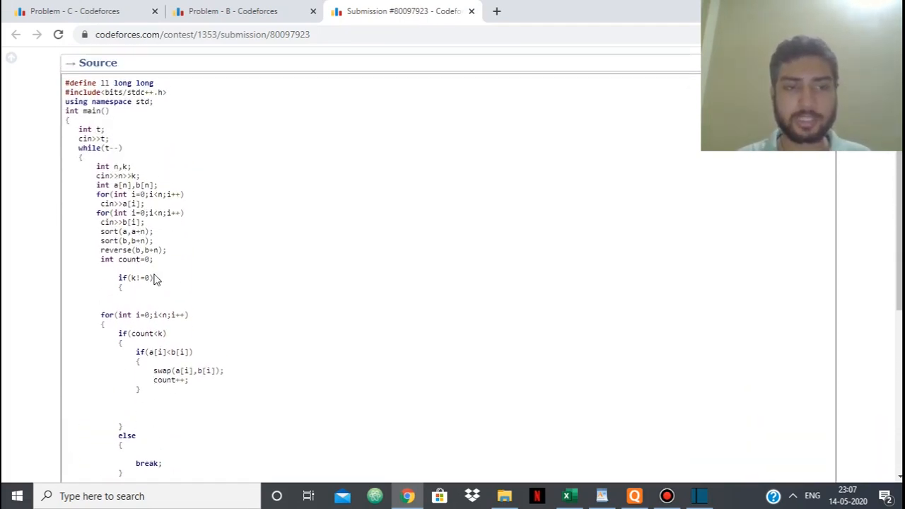
{"action": "scroll", "scroll_direction": "down", "scroll_amount": 3}
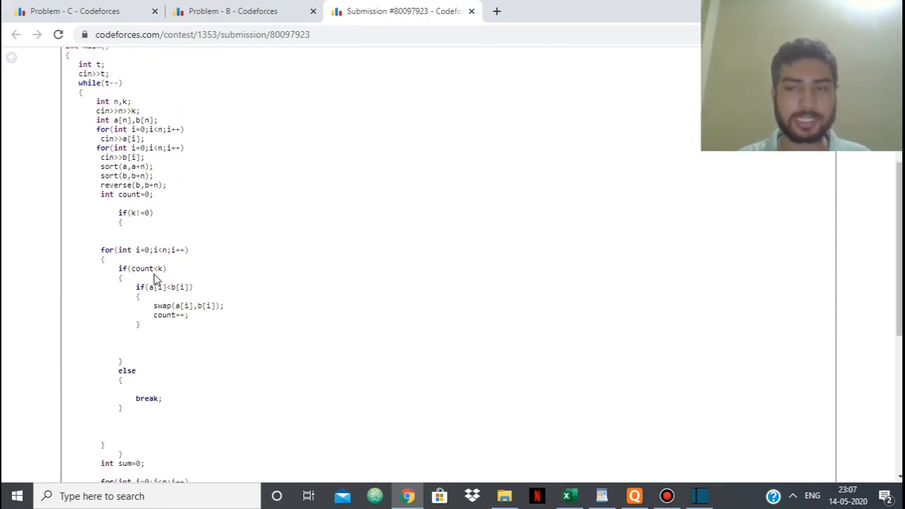
{"action": "scroll", "scroll_direction": "down", "scroll_amount": 3}
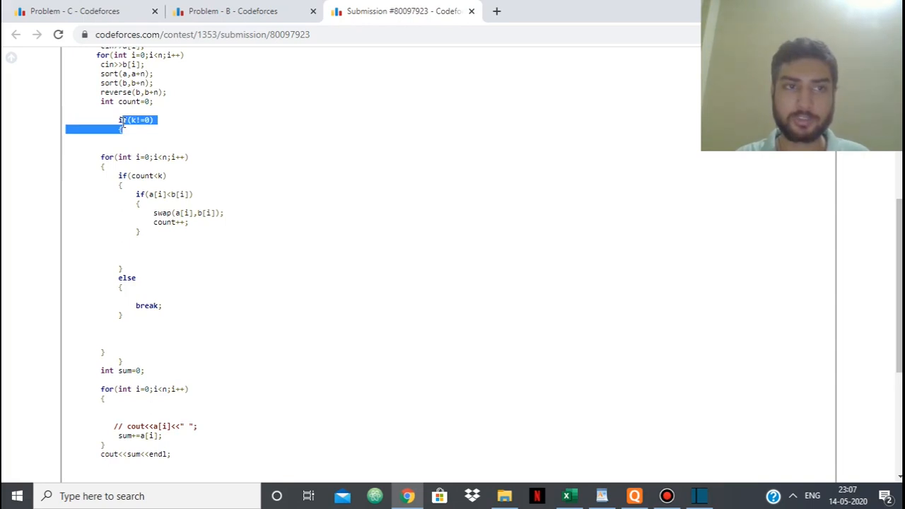
{"action": "left_click", "coordinate": [176, 243]}
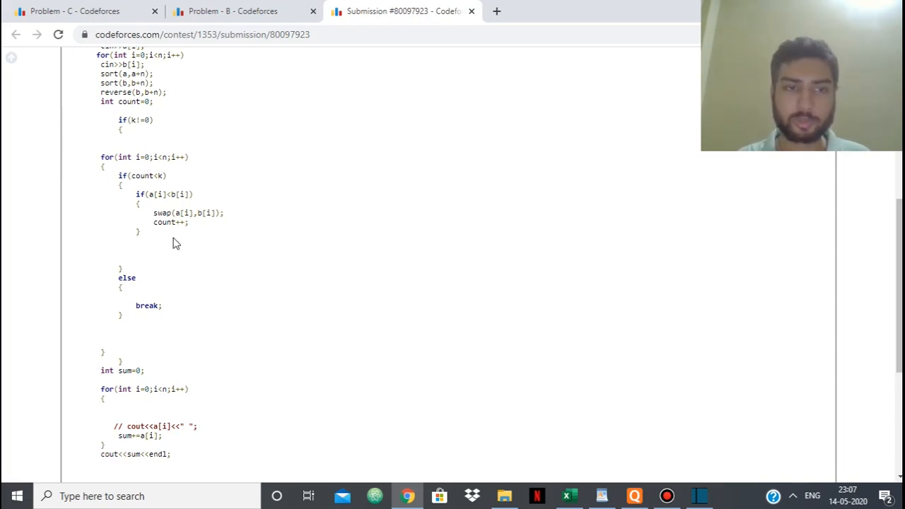
Step: Highlight the lines that sum array a and review the surrounding code
{"action": "scroll", "scroll_direction": "down", "scroll_amount": 3}
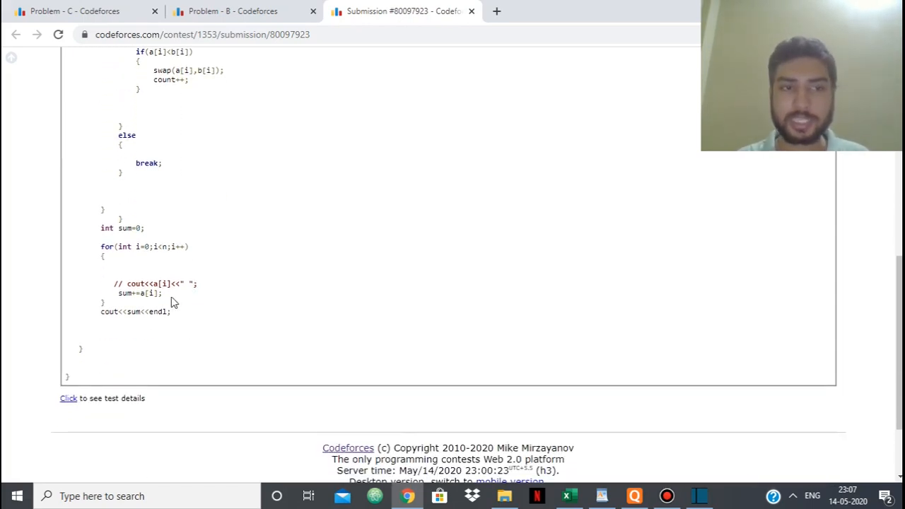
{"action": "left_click_drag", "start_coordinate": [113, 283], "coordinate": [163, 293]}
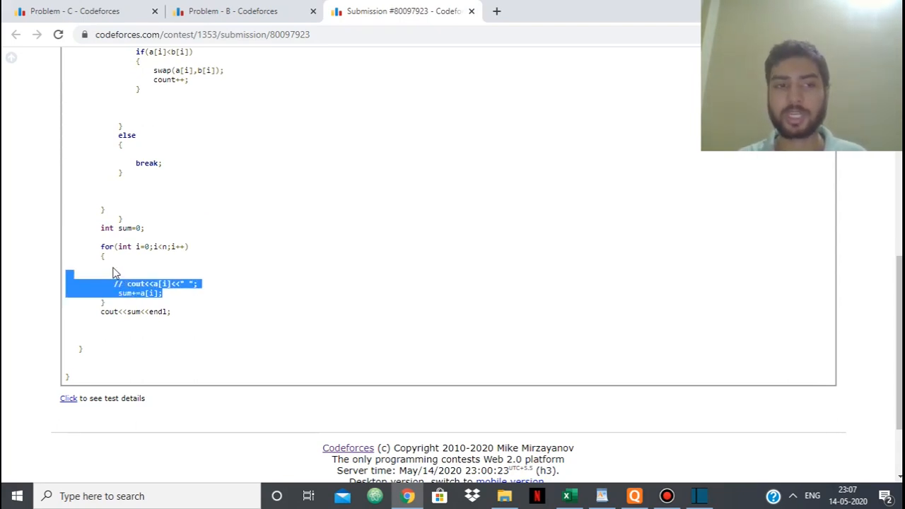
{"action": "scroll", "scroll_direction": "up", "scroll_amount": 3}
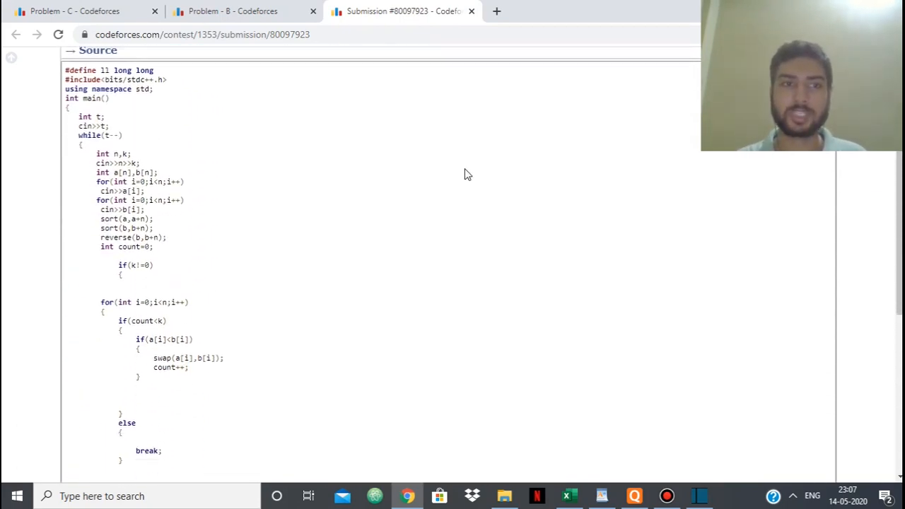
{"action": "scroll", "scroll_direction": "down", "scroll_amount": 3}
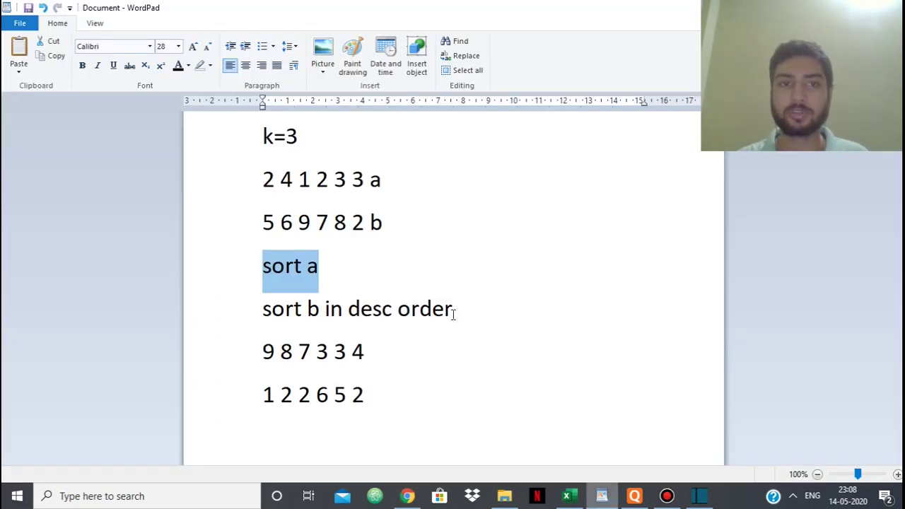
{"action": "mouse_move", "coordinate": [388, 183]}
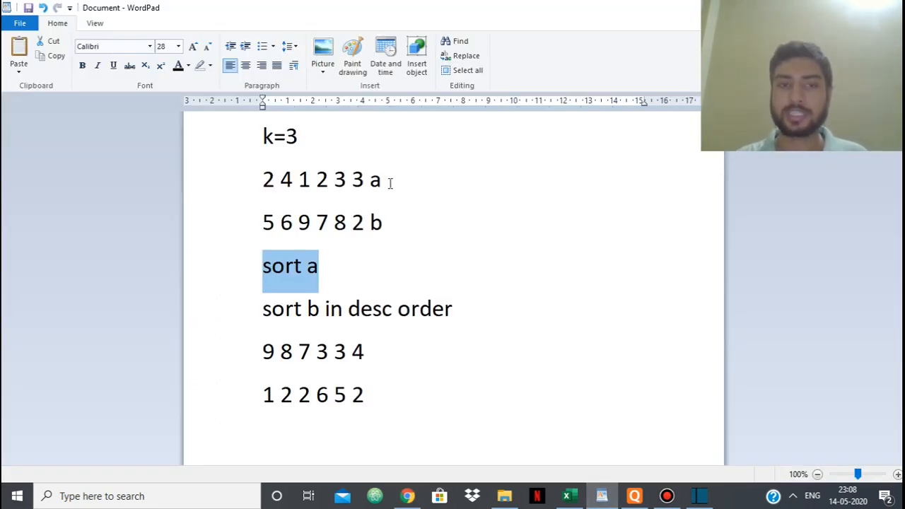